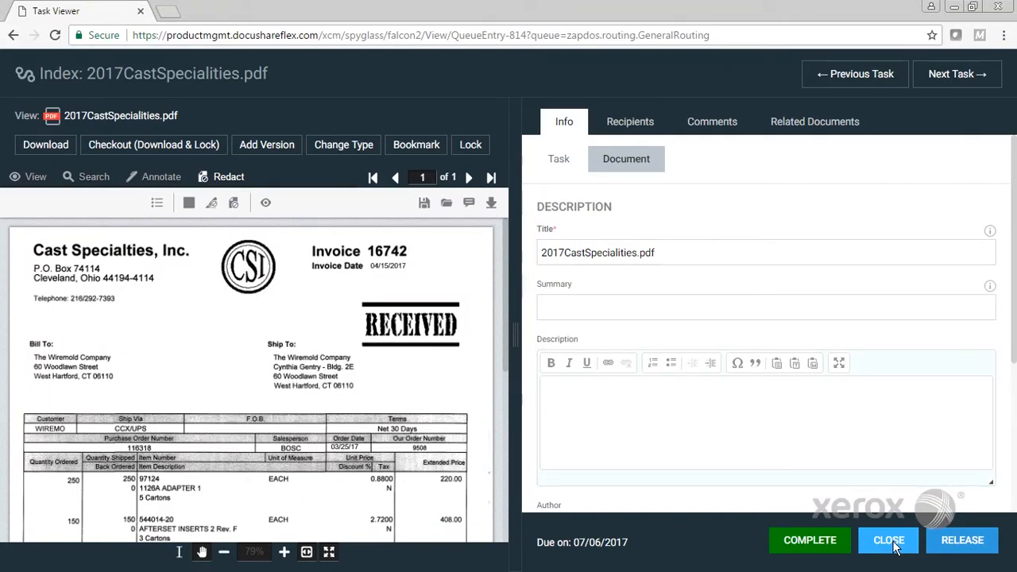
pyautogui.moveTo(830, 511)
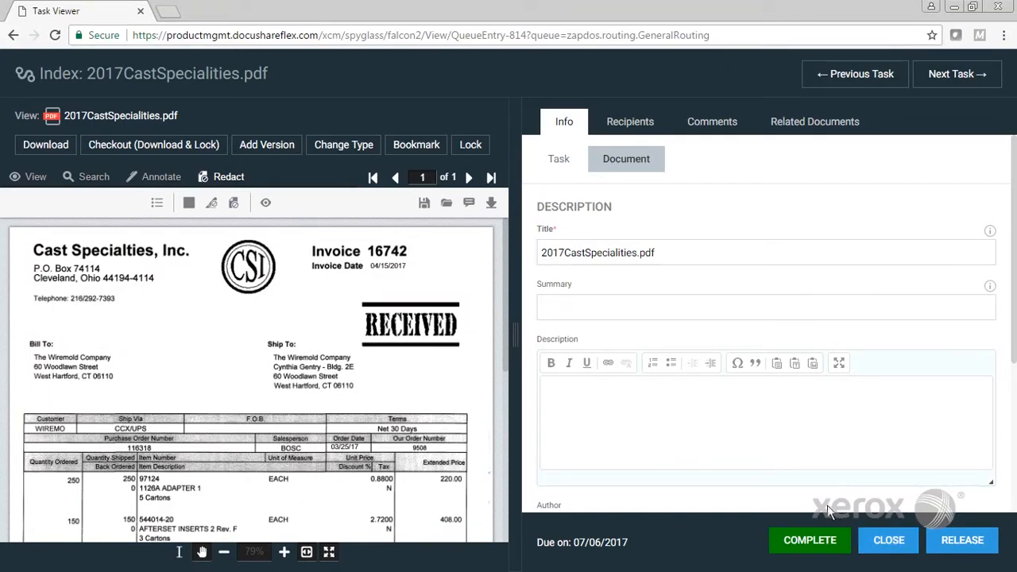
pyautogui.moveTo(769, 485)
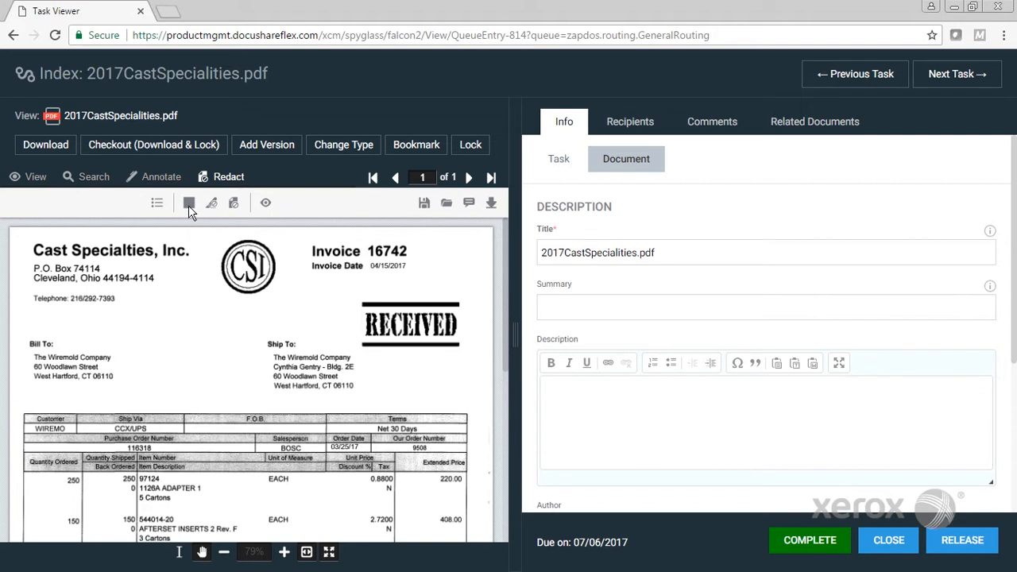
pyautogui.moveTo(189, 204)
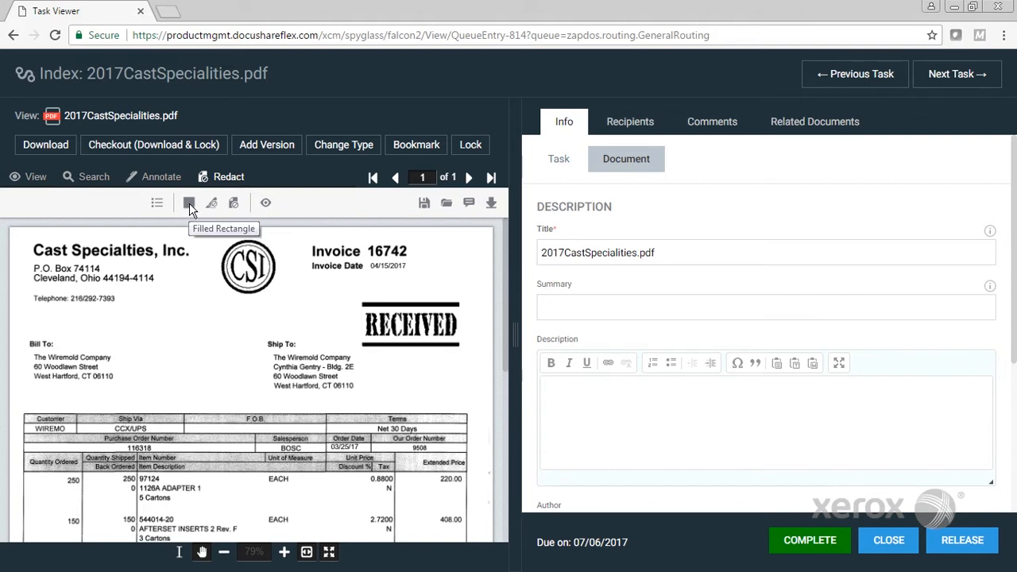
# Cover the Ship To address with a solid black Filled Rectangle redaction box
pyautogui.click(189, 203)
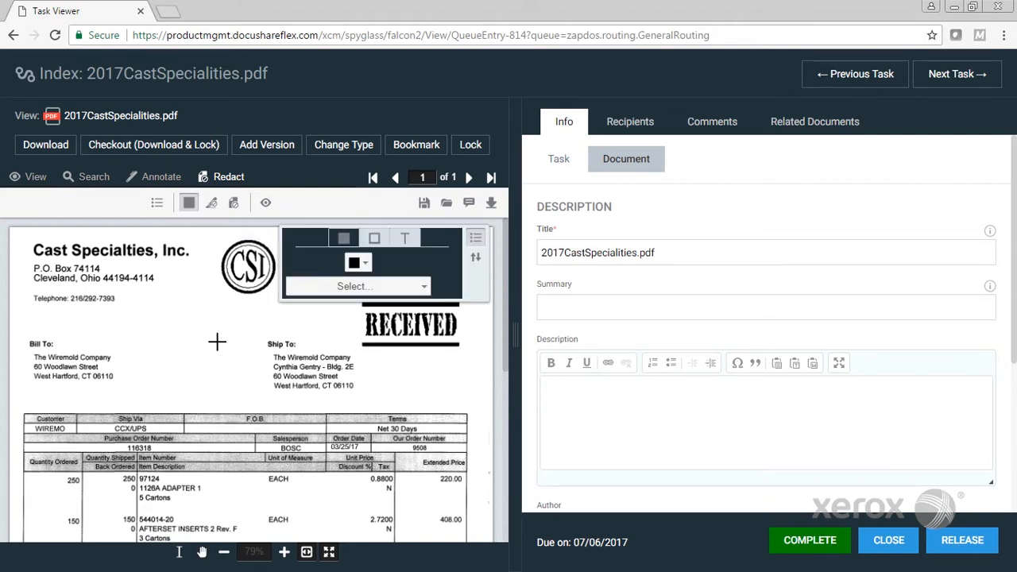
pyautogui.moveTo(267, 352)
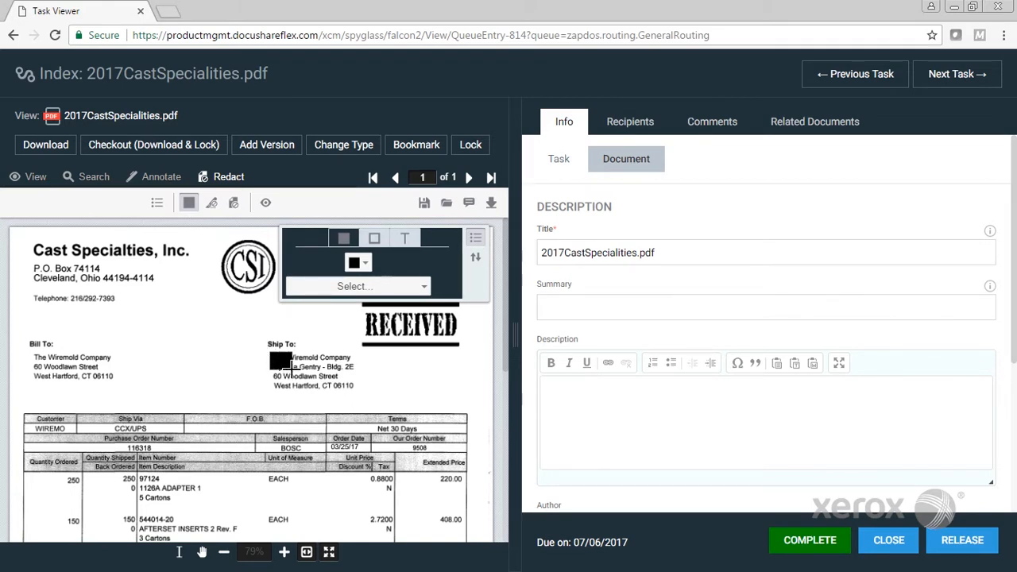
pyautogui.moveTo(286, 357); pyautogui.dragTo(357, 394)
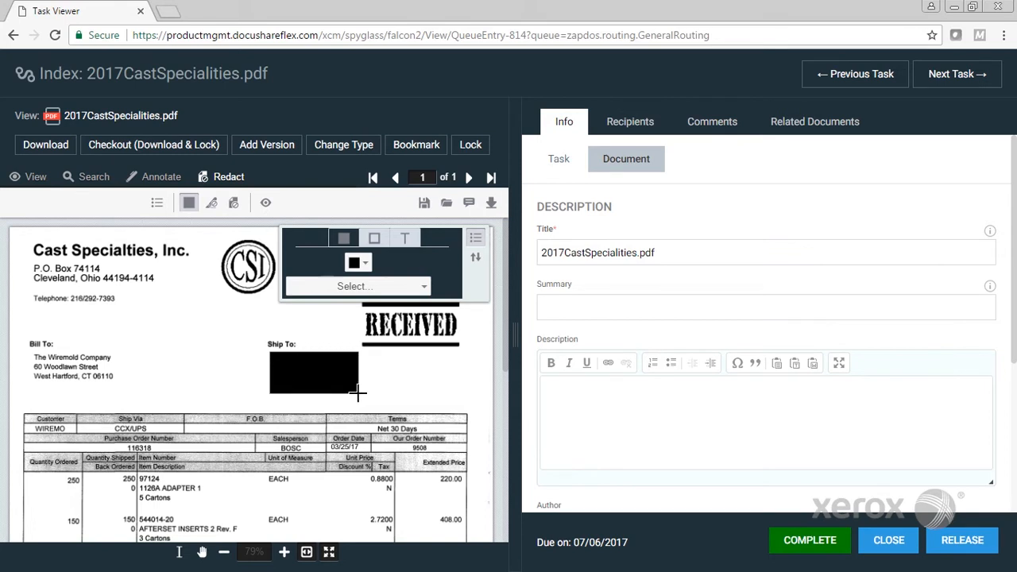
pyautogui.moveTo(364, 400)
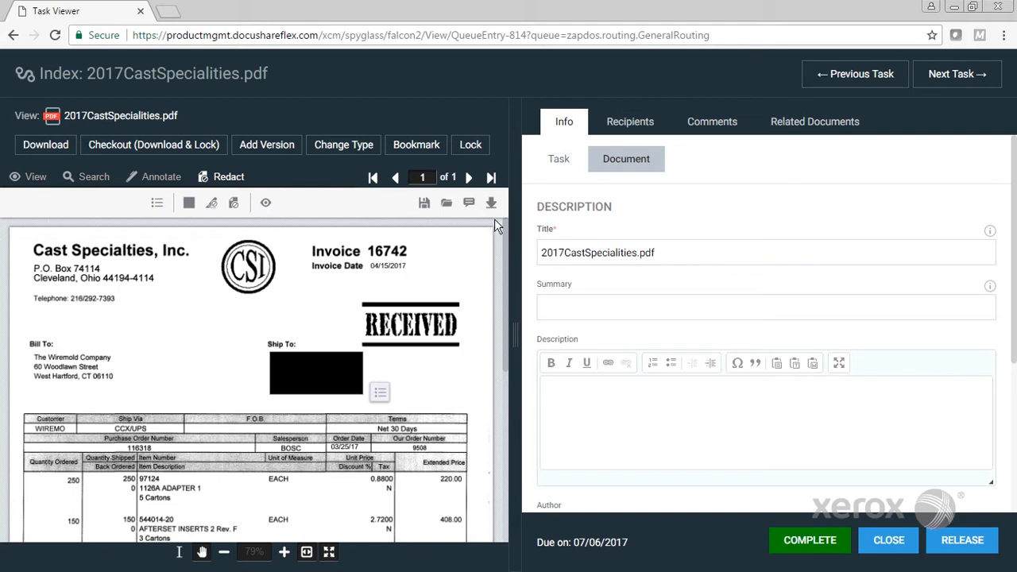
pyautogui.moveTo(491, 203)
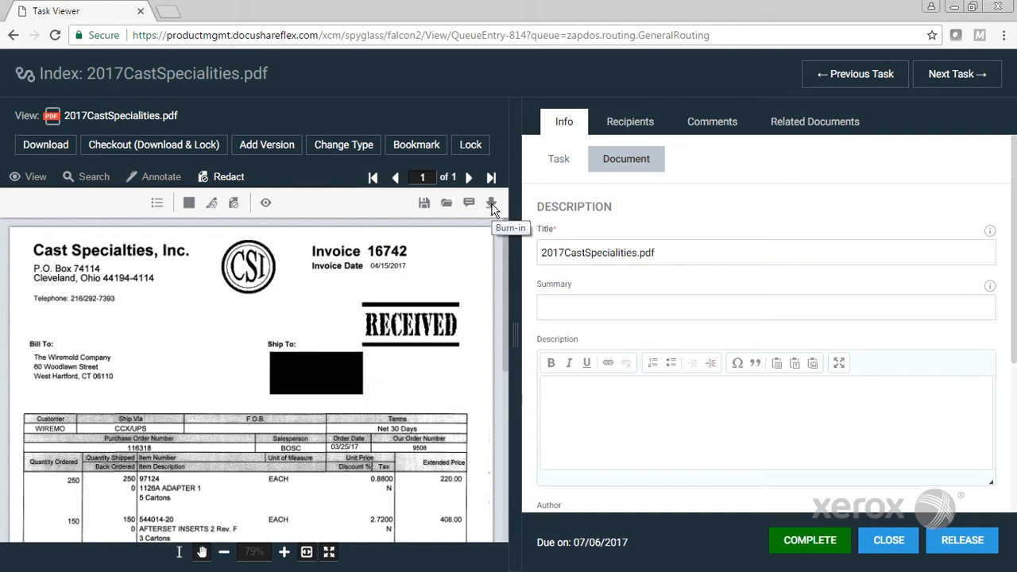
# Burn the redactions permanently into the invoice PDF and close the burn-in panel
pyautogui.click(491, 203)
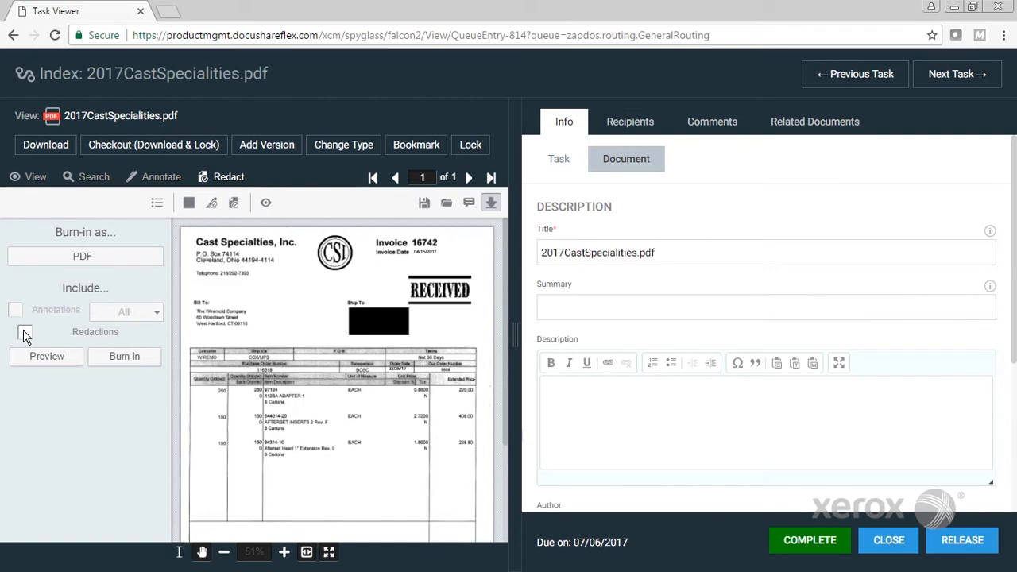
pyautogui.click(124, 356)
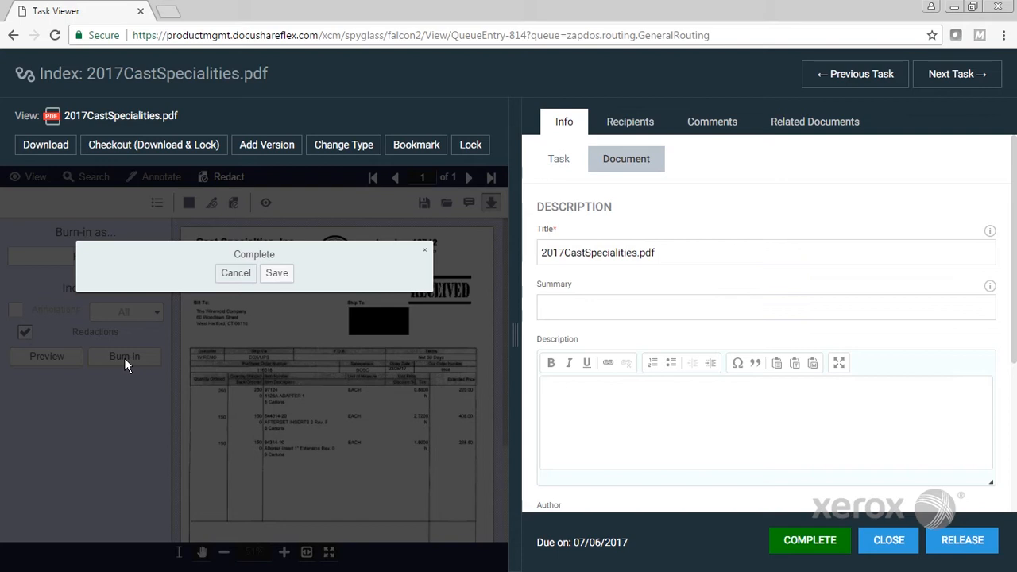
pyautogui.click(236, 273)
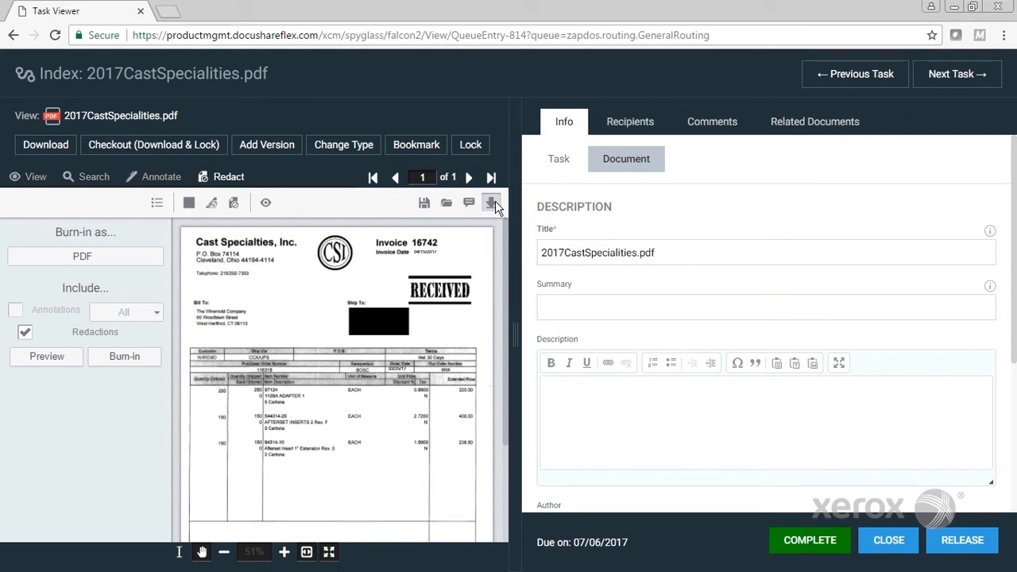
pyautogui.click(283, 551)
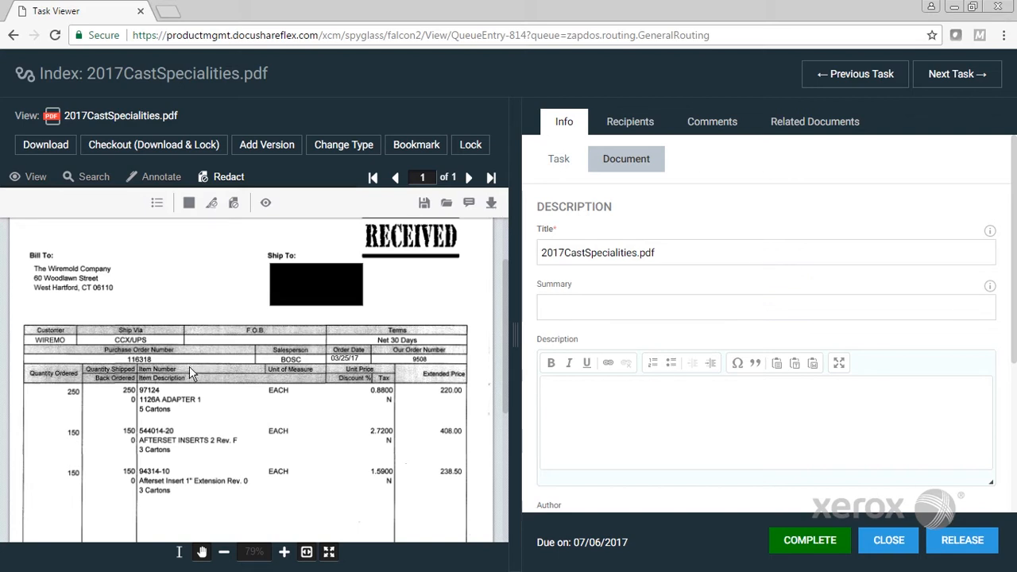
pyautogui.moveTo(156, 176)
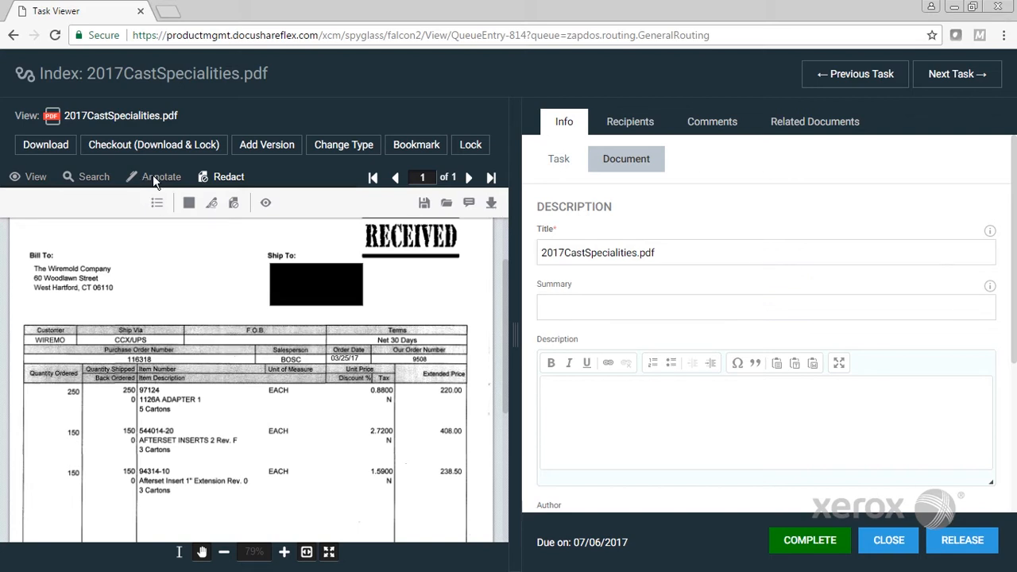
# Switch to annotating with a red-filled drawing and the ellipse shape ready for circling
pyautogui.click(163, 176)
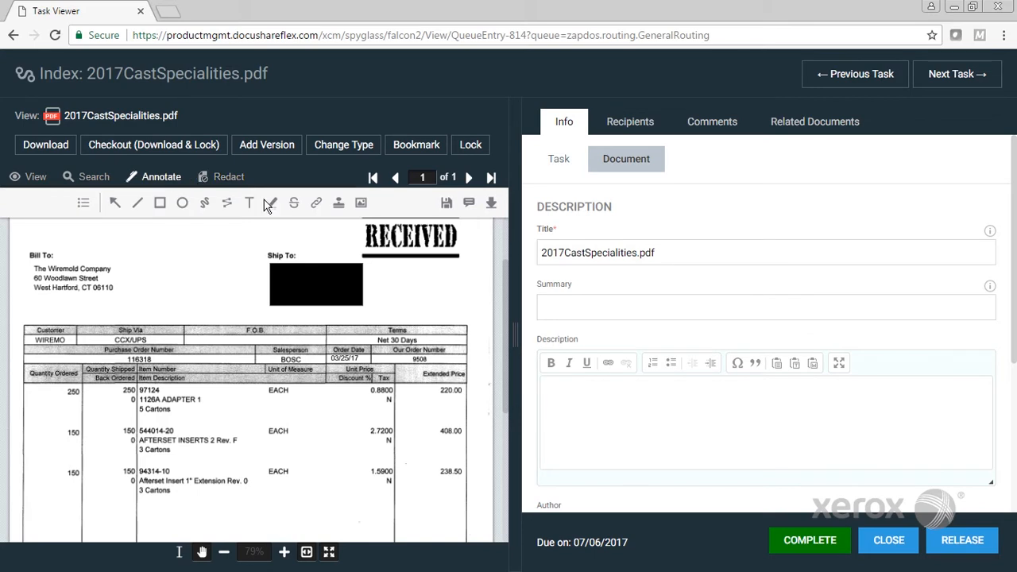
pyautogui.click(270, 203)
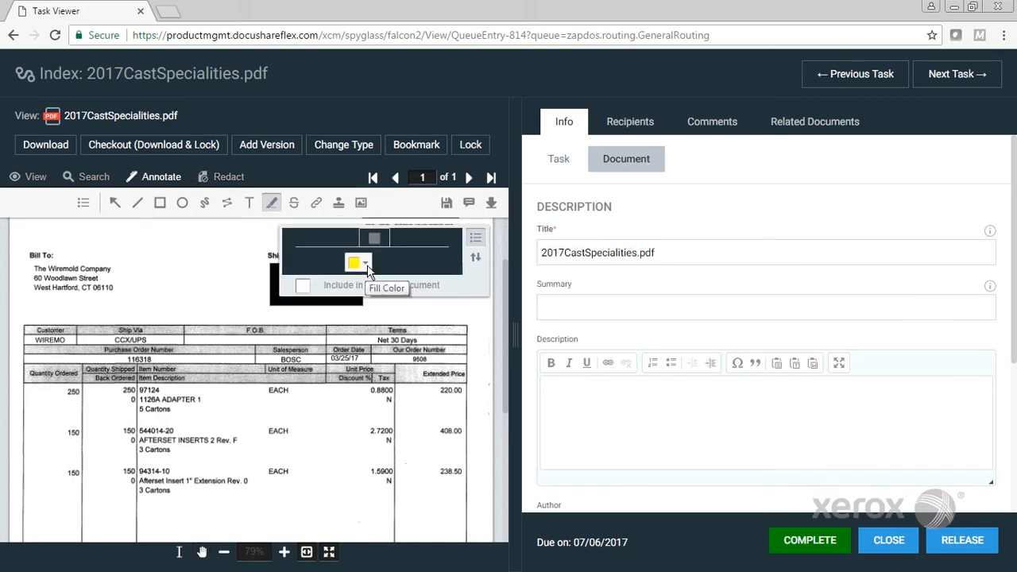
pyautogui.click(366, 262)
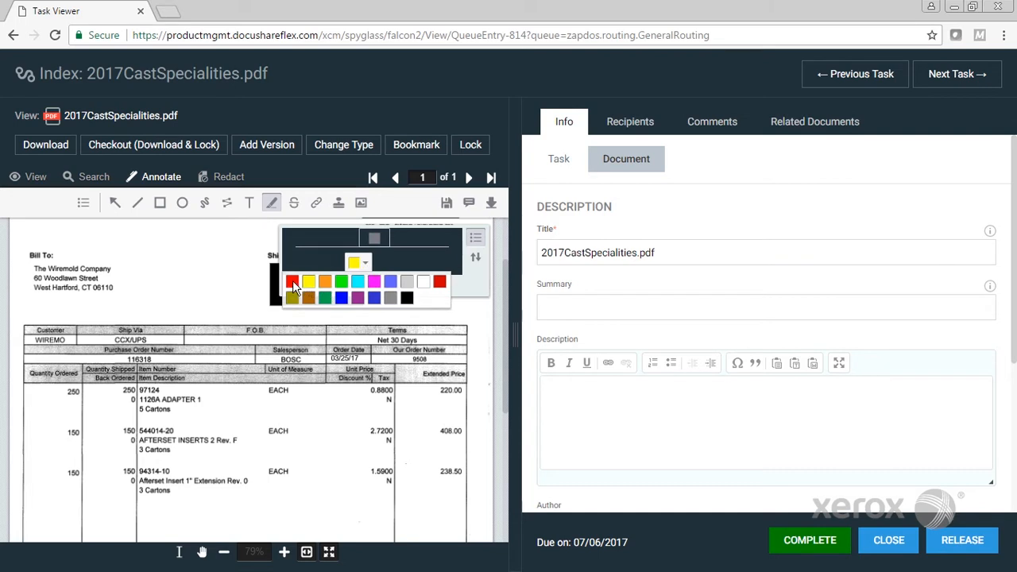
pyautogui.click(293, 280)
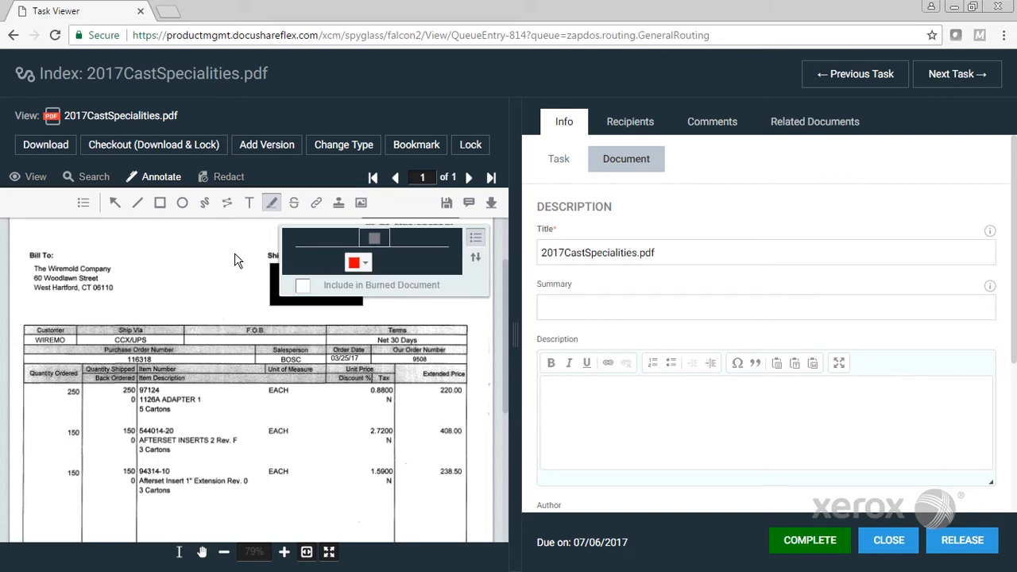
pyautogui.click(203, 203)
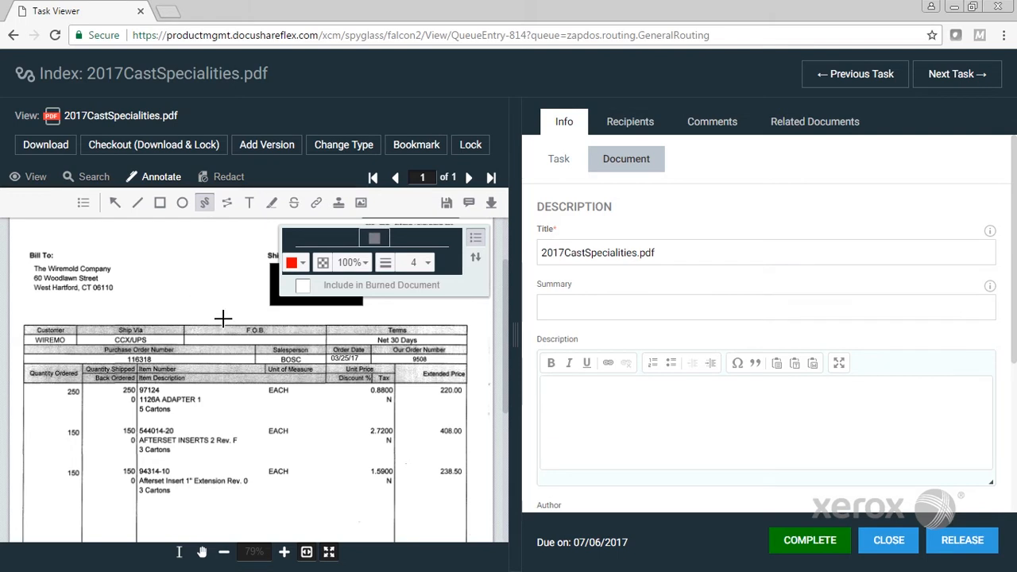
# Circle the F.O.B. heading with a red oval and start a text note beside it
pyautogui.moveTo(222, 317); pyautogui.dragTo(326, 341)
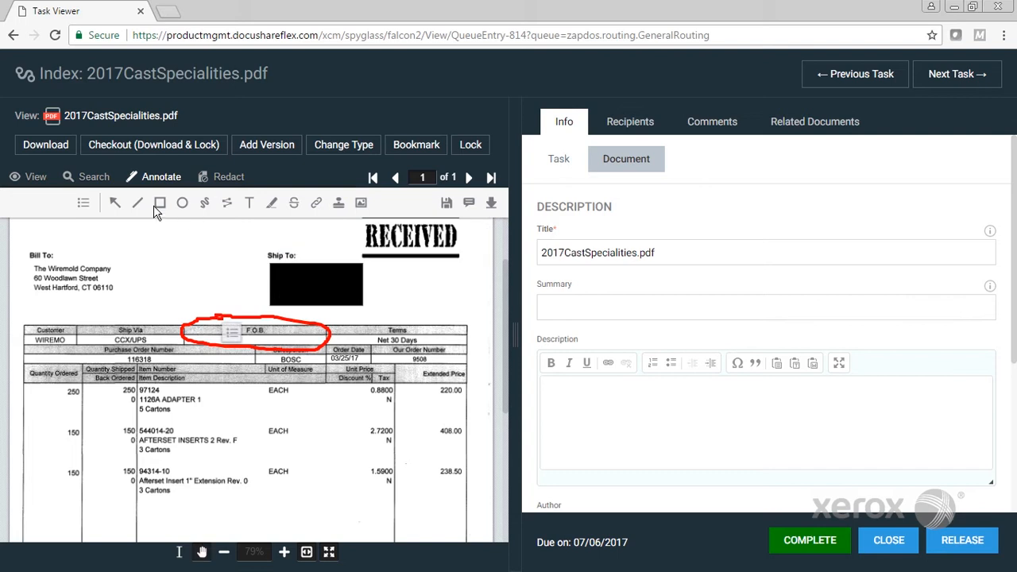
pyautogui.click(114, 204)
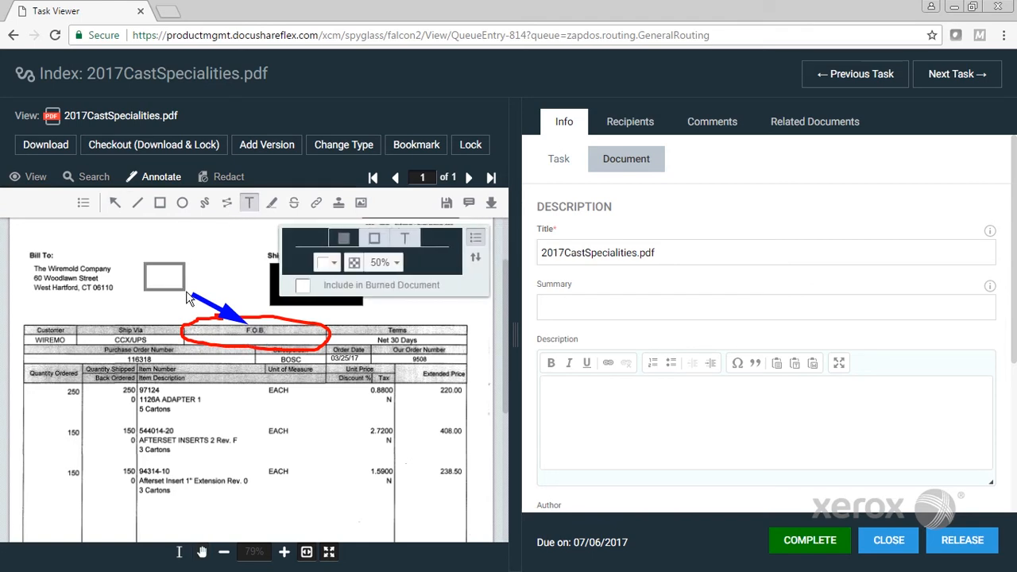
# Enter 'missing info' in the note box beside the arrow and finish editing it
pyautogui.write('missin')
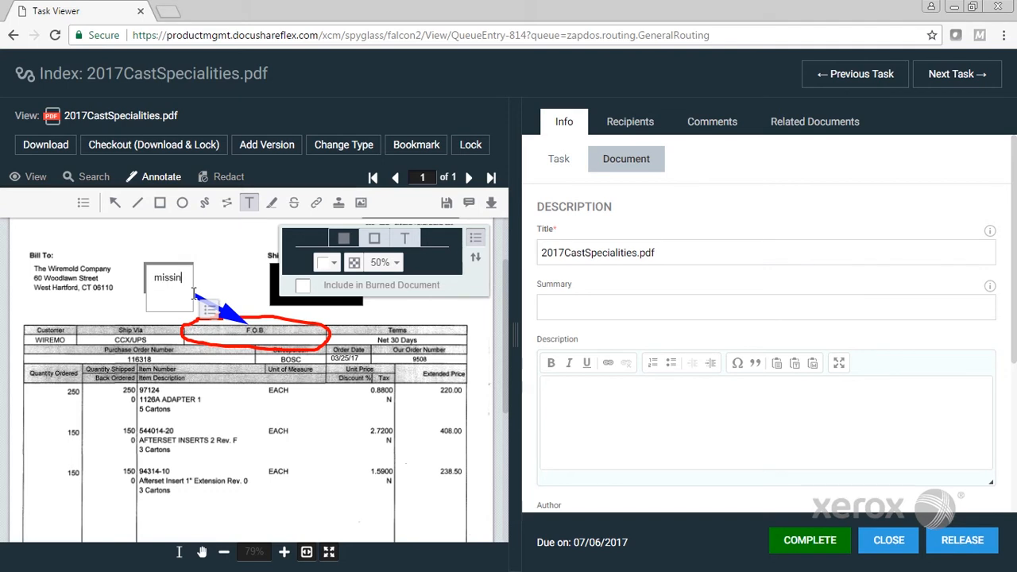
pyautogui.write('g info')
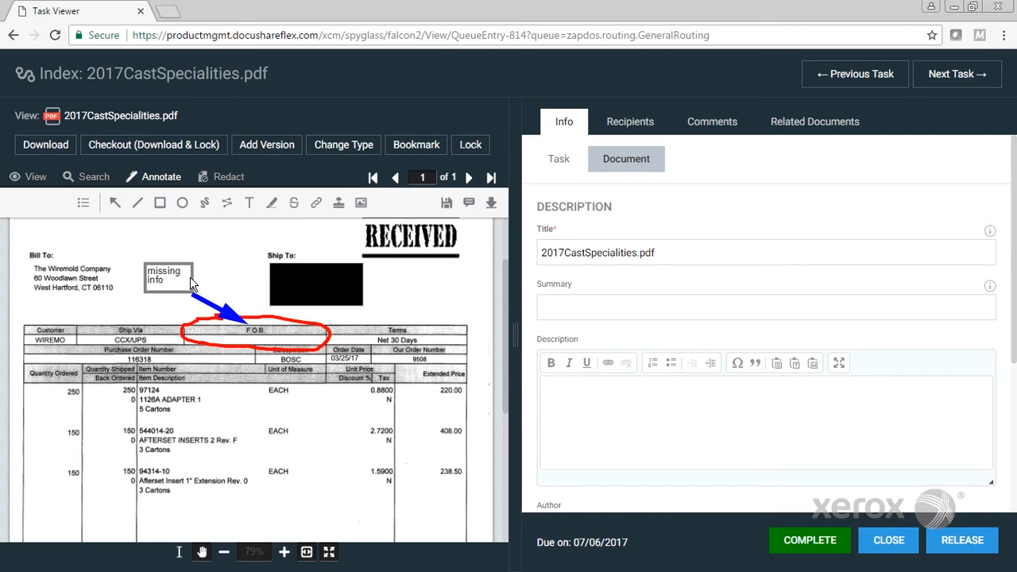
pyautogui.click(166, 278)
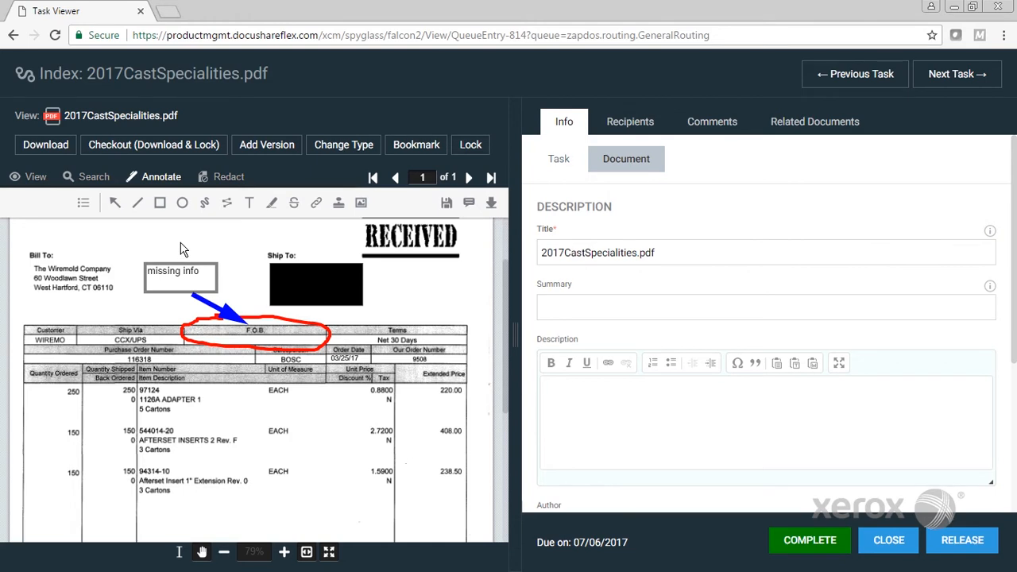
pyautogui.moveTo(210, 257)
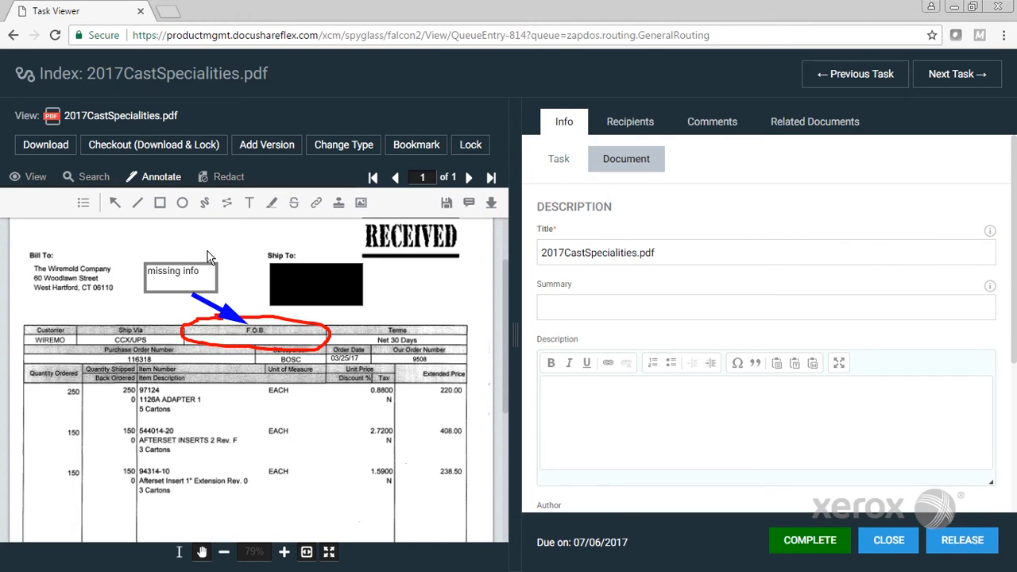
pyautogui.moveTo(447, 203)
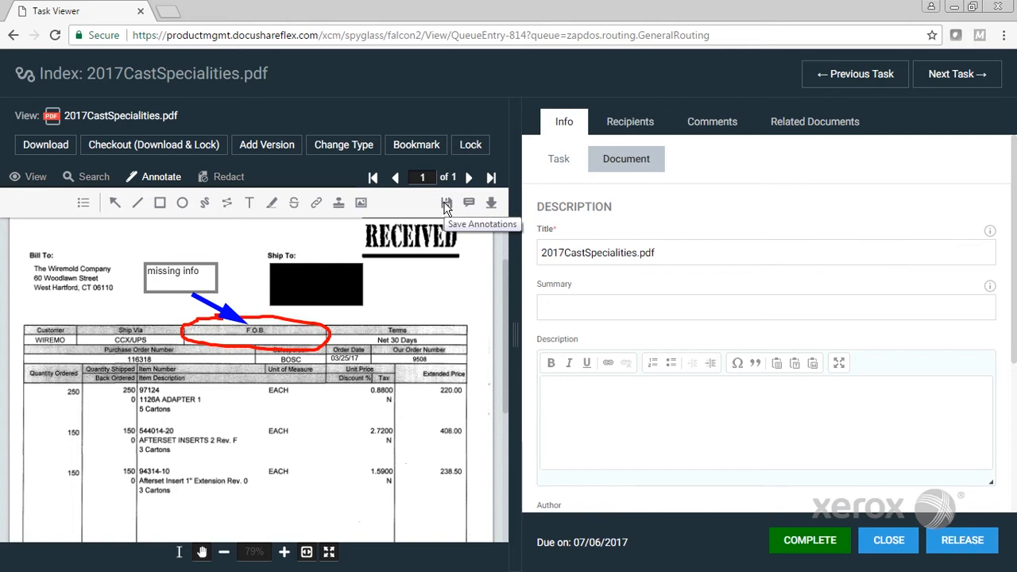
# Save the red oval, blue arrow and 'missing info' note with the document
pyautogui.click(447, 204)
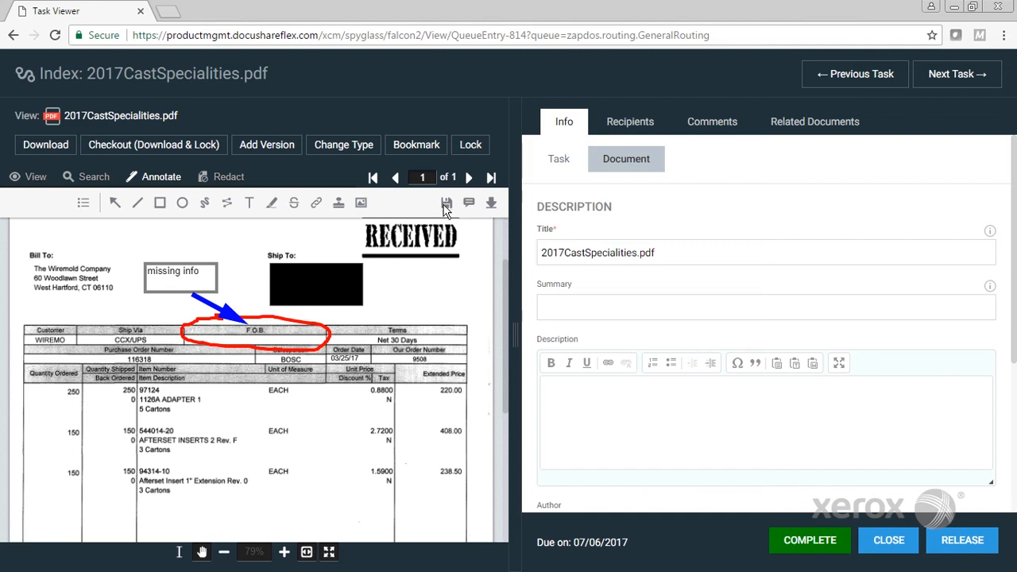
pyautogui.moveTo(327, 230)
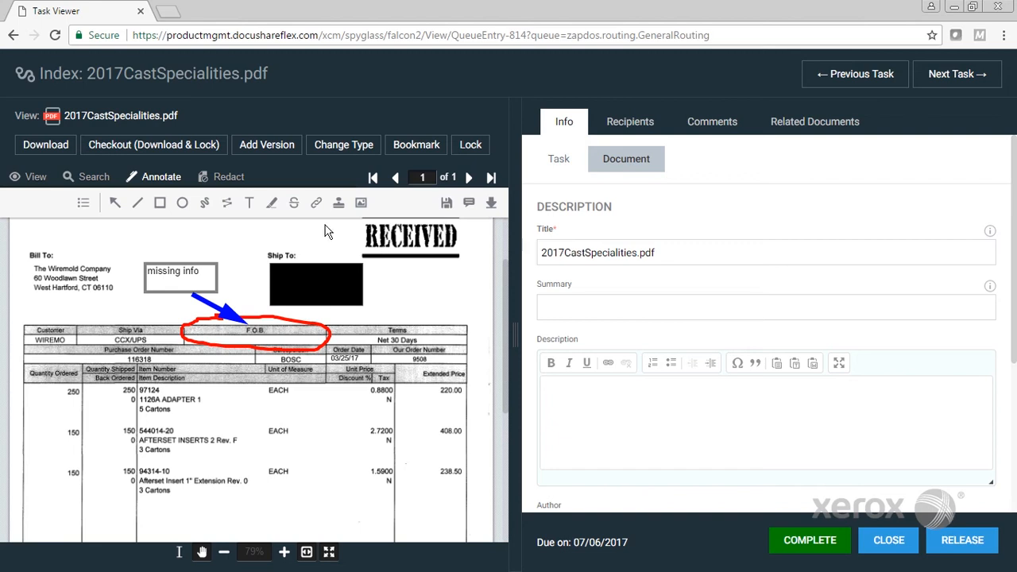
pyautogui.moveTo(343, 144)
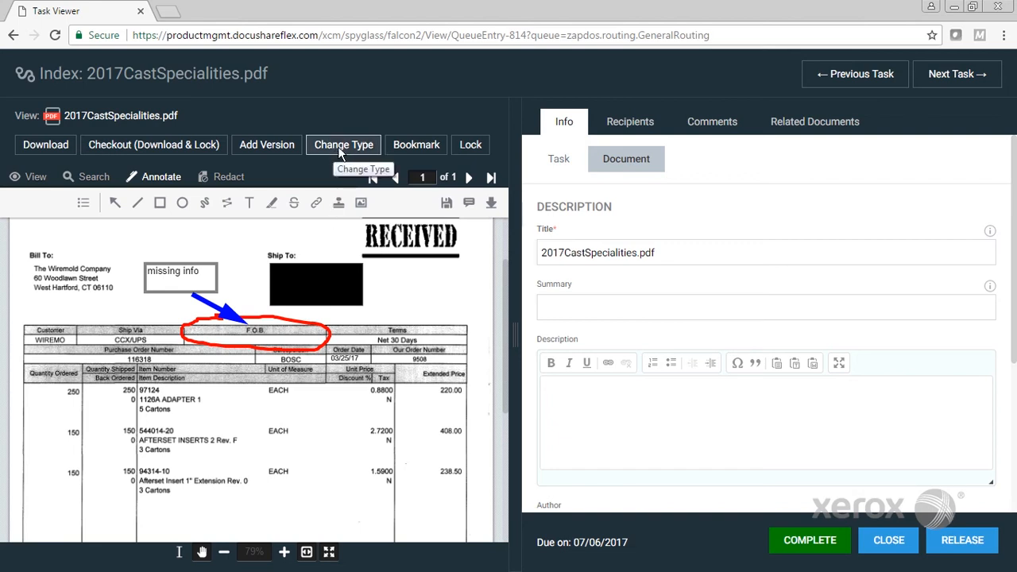
pyautogui.moveTo(343, 145)
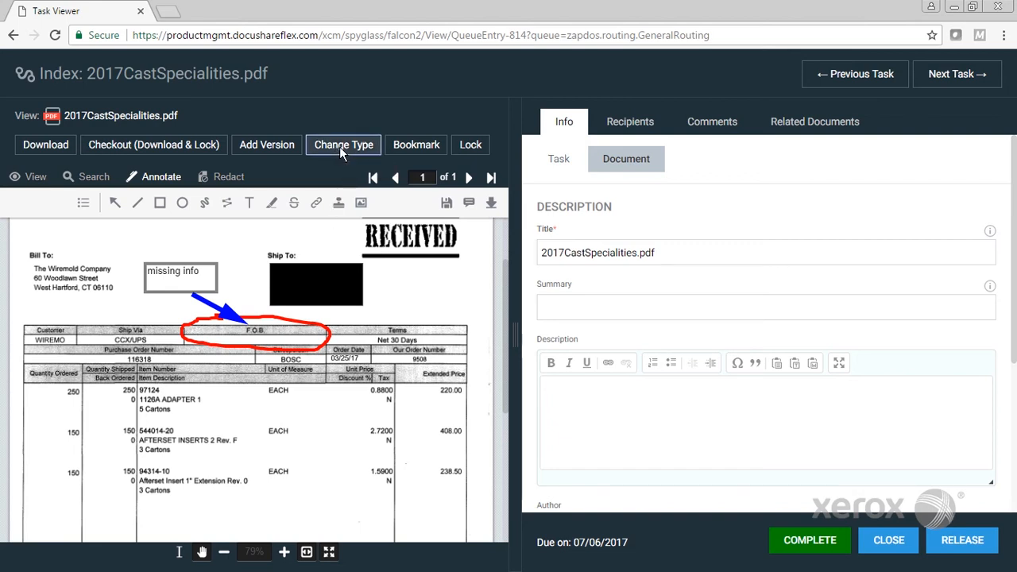
# Change the document type to Invoice and confirm the change succeeded
pyautogui.click(343, 145)
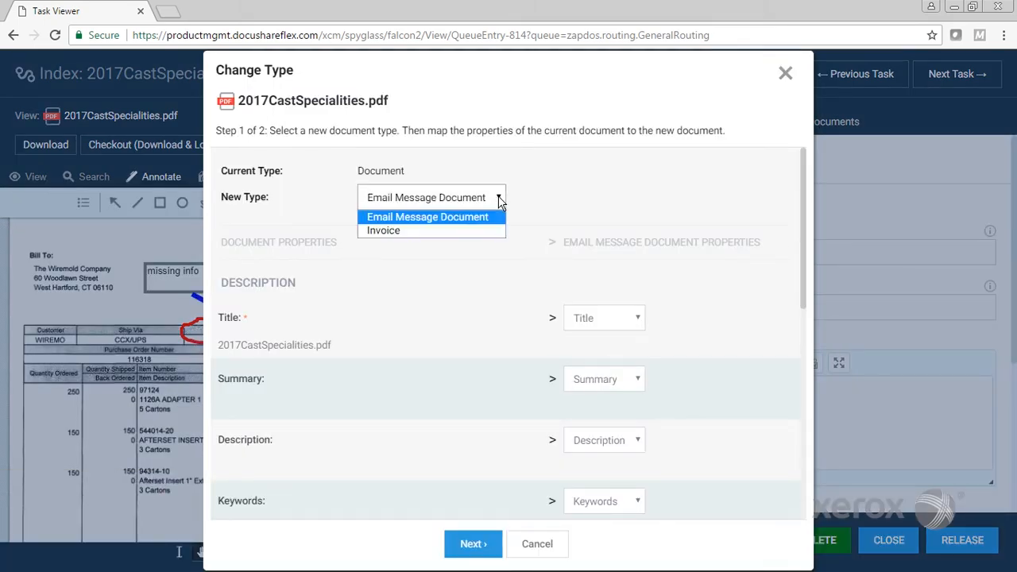
pyautogui.moveTo(385, 230)
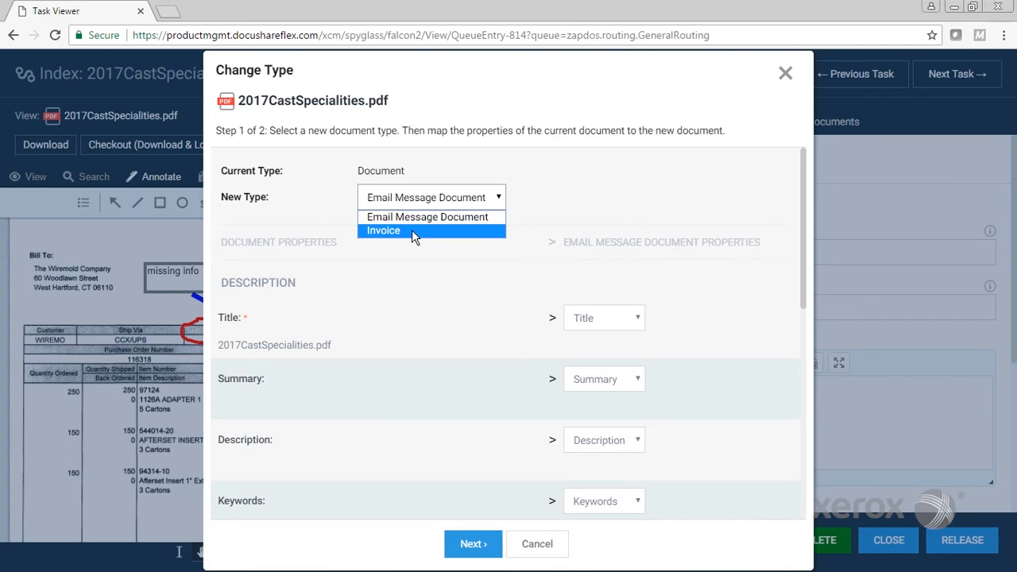
pyautogui.click(385, 231)
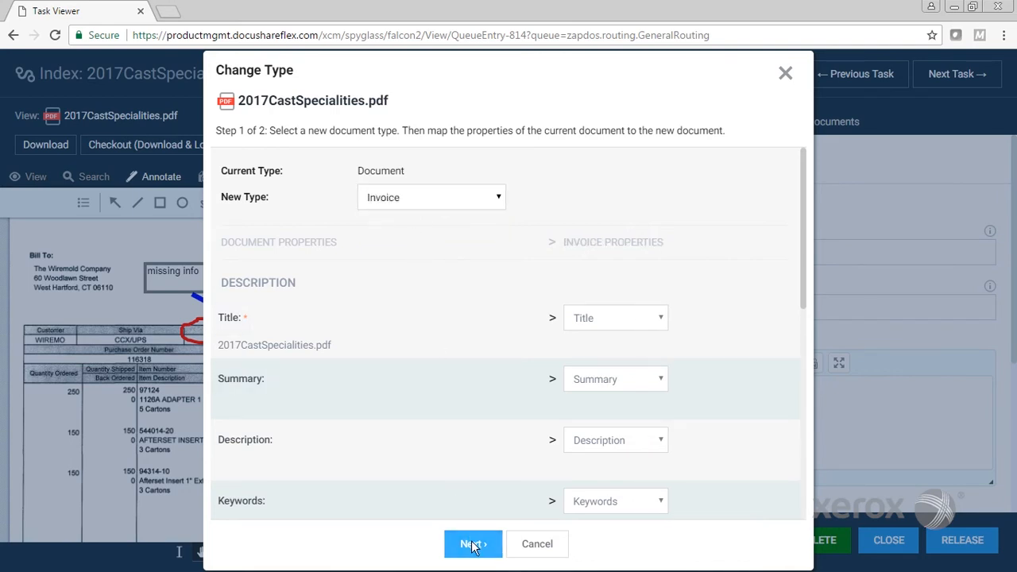
pyautogui.click(474, 544)
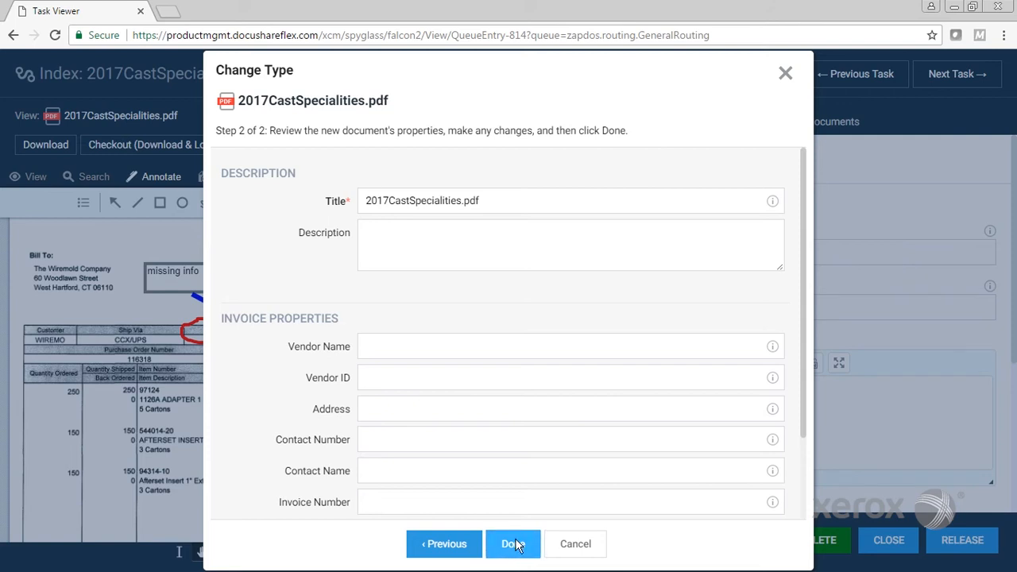
pyautogui.click(511, 543)
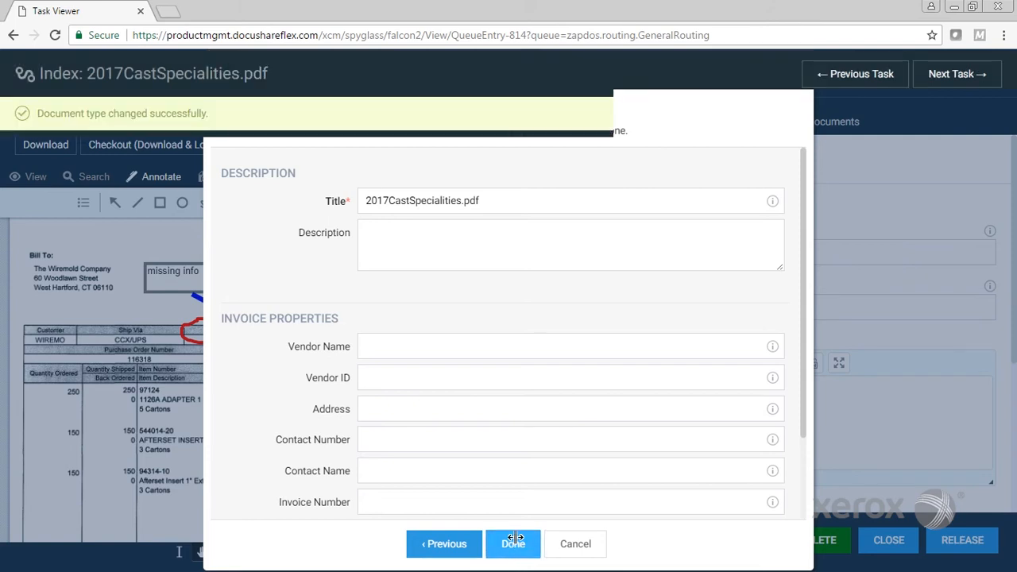
pyautogui.click(511, 544)
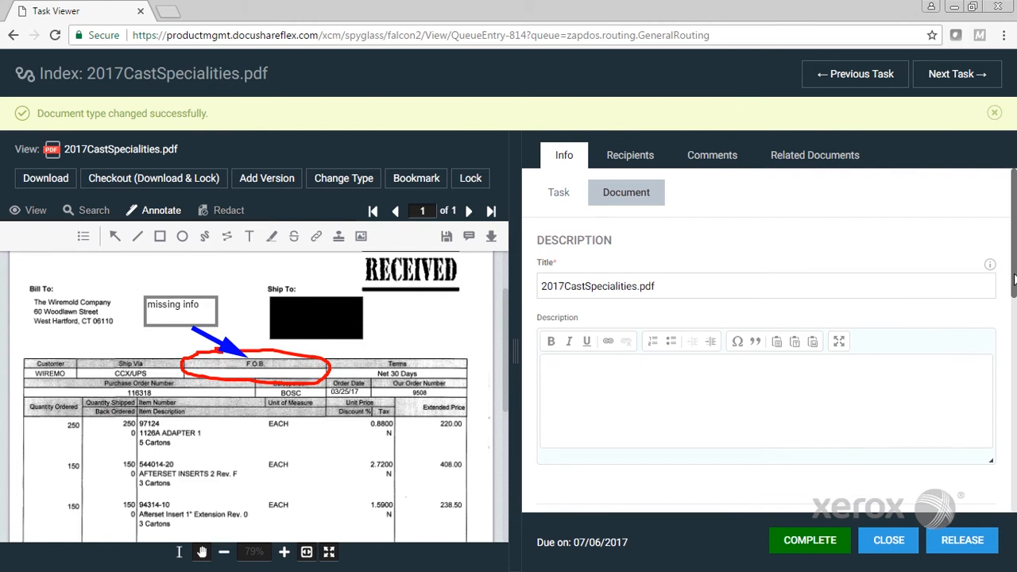
# Scroll the Info panel to Invoice Properties and show the invoice header in View mode
pyautogui.scroll(-3)
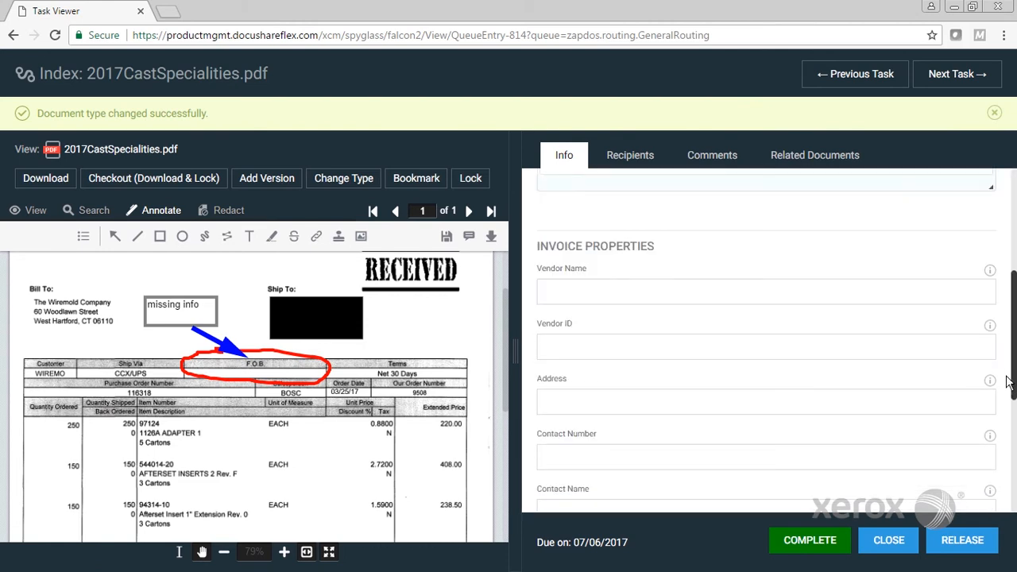
pyautogui.scroll(-3)
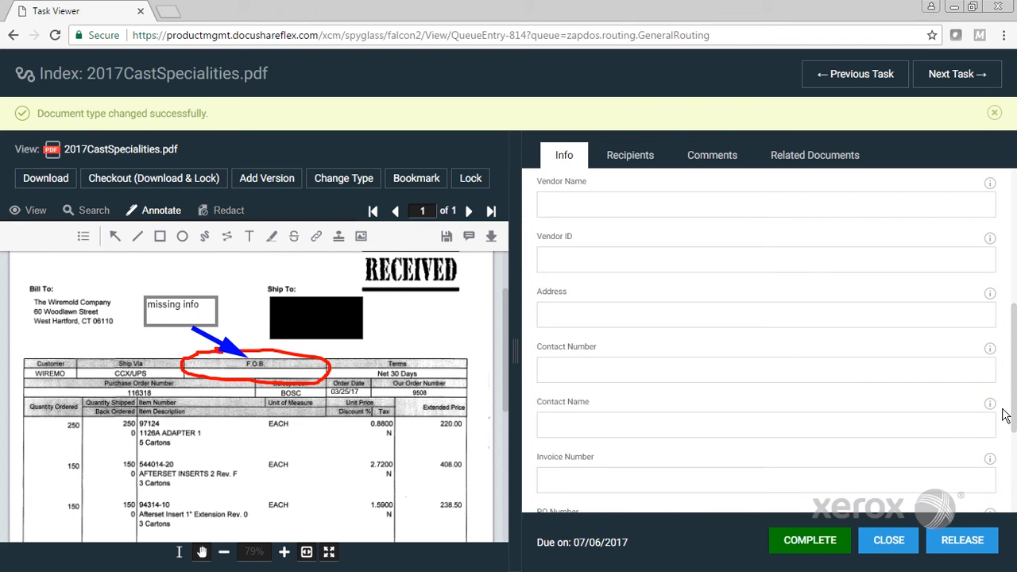
pyautogui.click(993, 111)
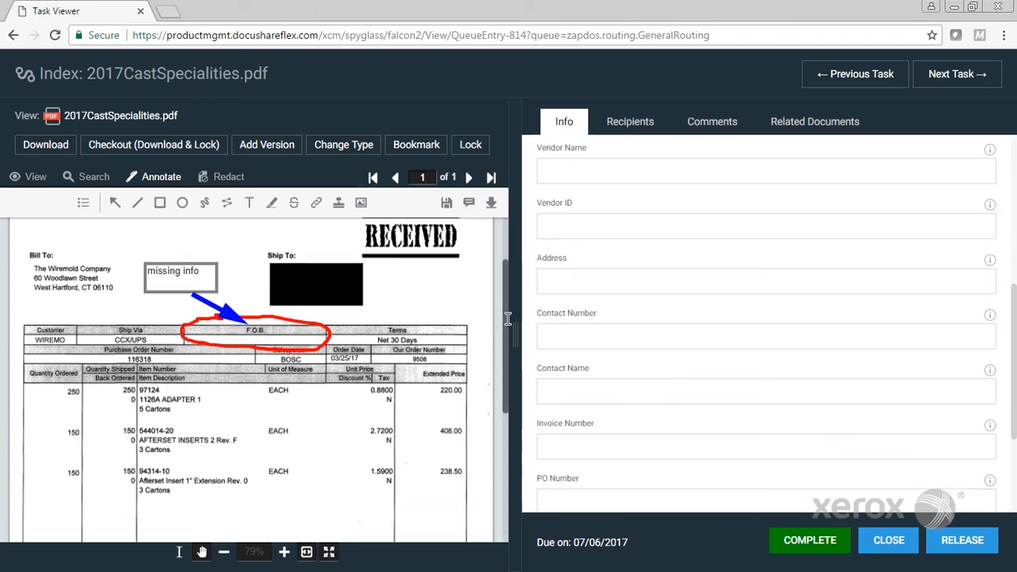
pyautogui.scroll(3)
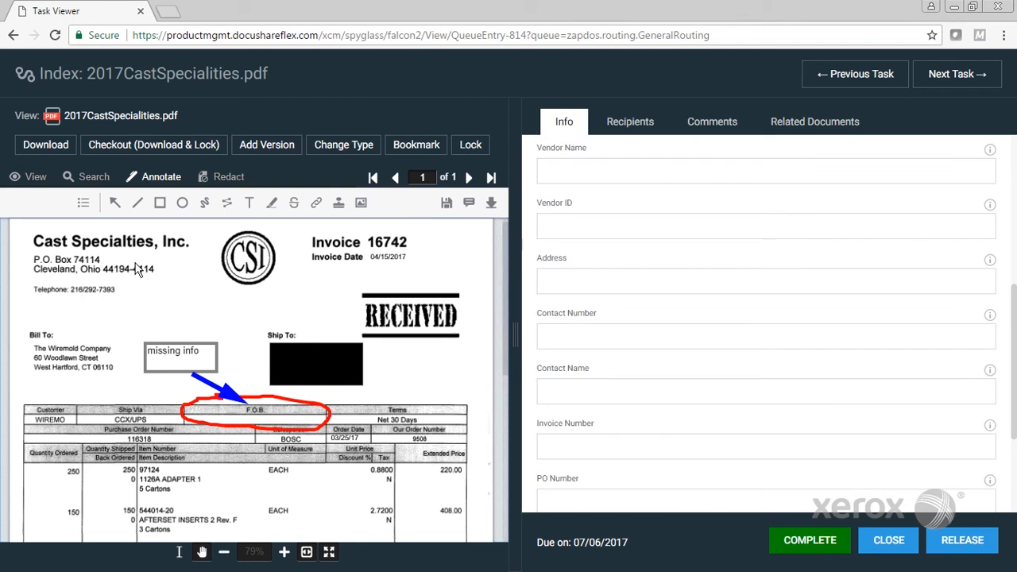
pyautogui.moveTo(168, 232)
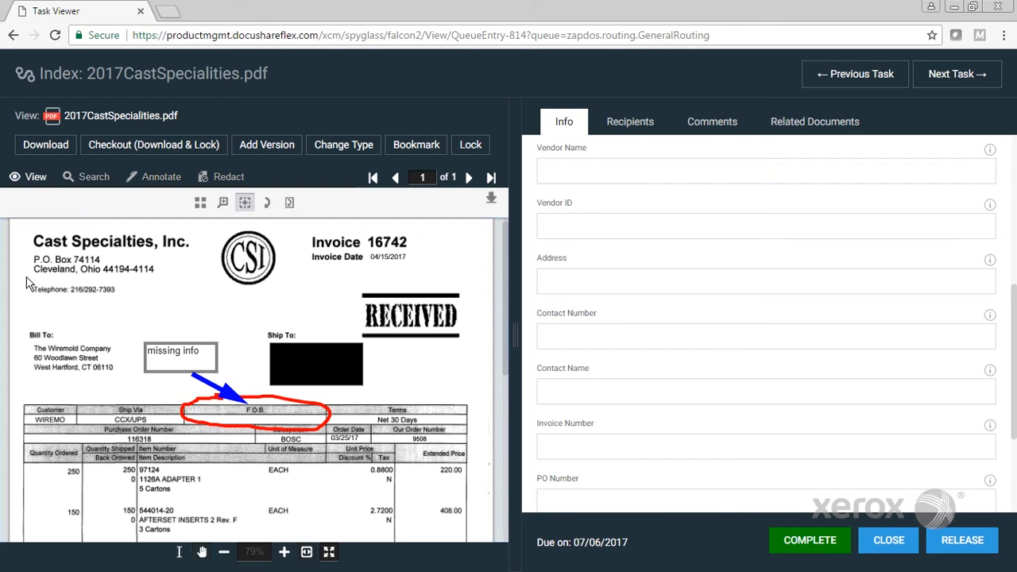
pyautogui.moveTo(25, 276); pyautogui.dragTo(167, 321)
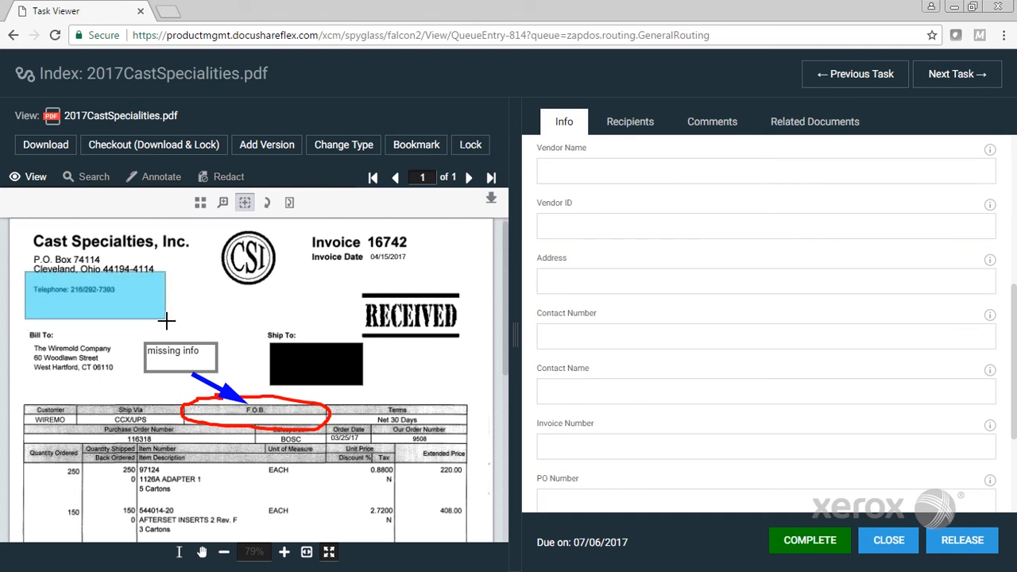
pyautogui.click(282, 551)
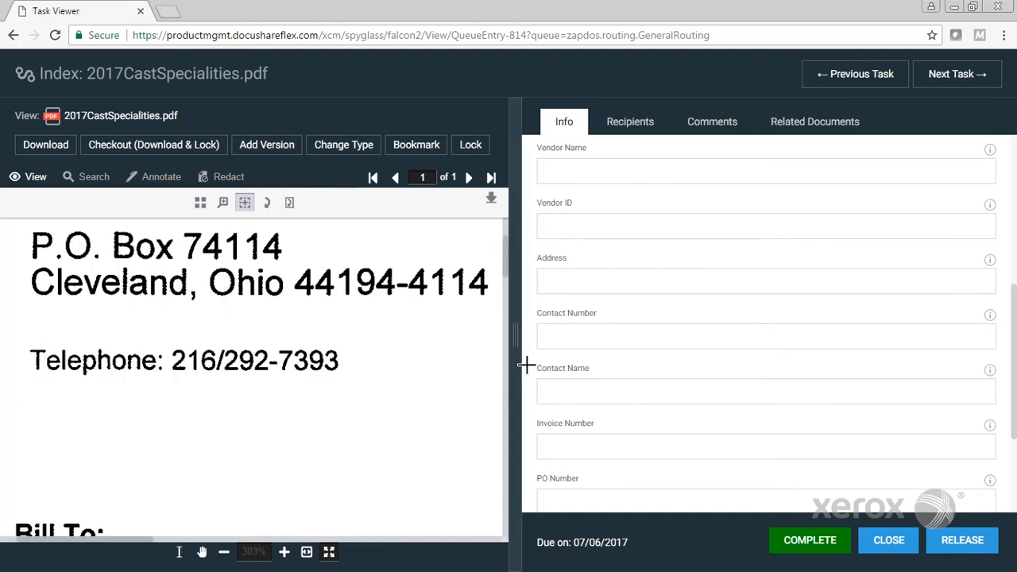
pyautogui.moveTo(568, 351)
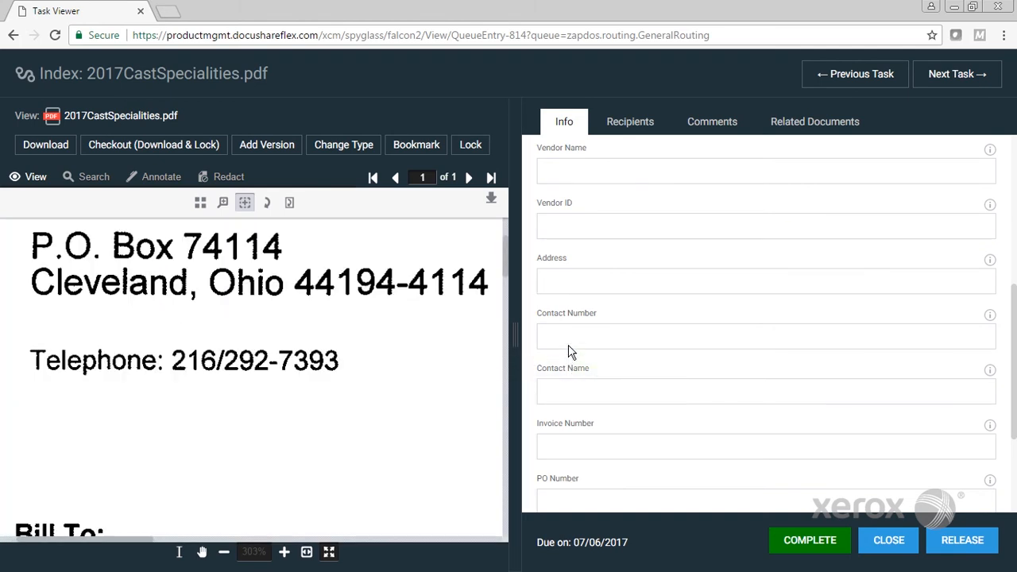
pyautogui.write('216')
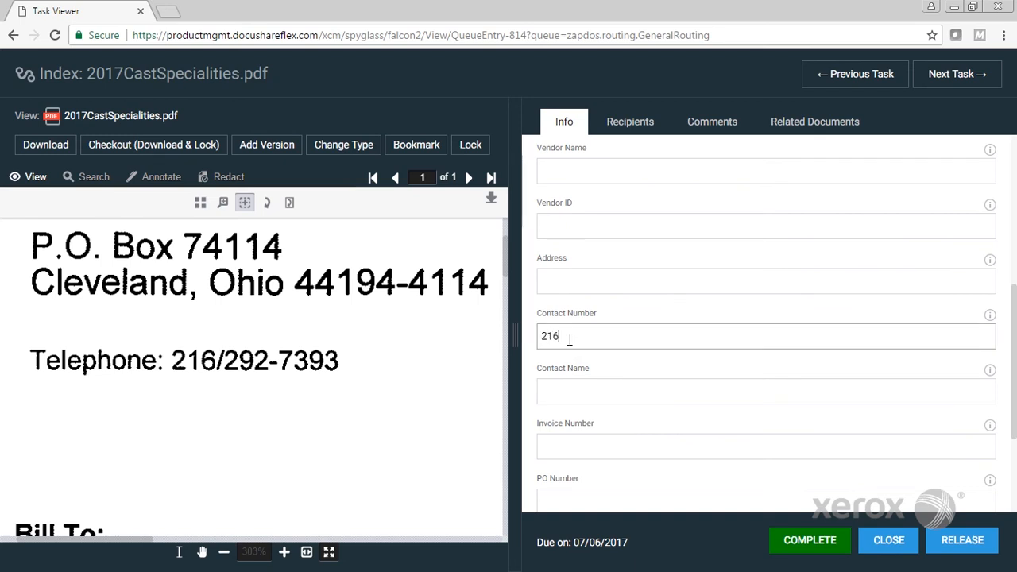
pyautogui.write('-292')
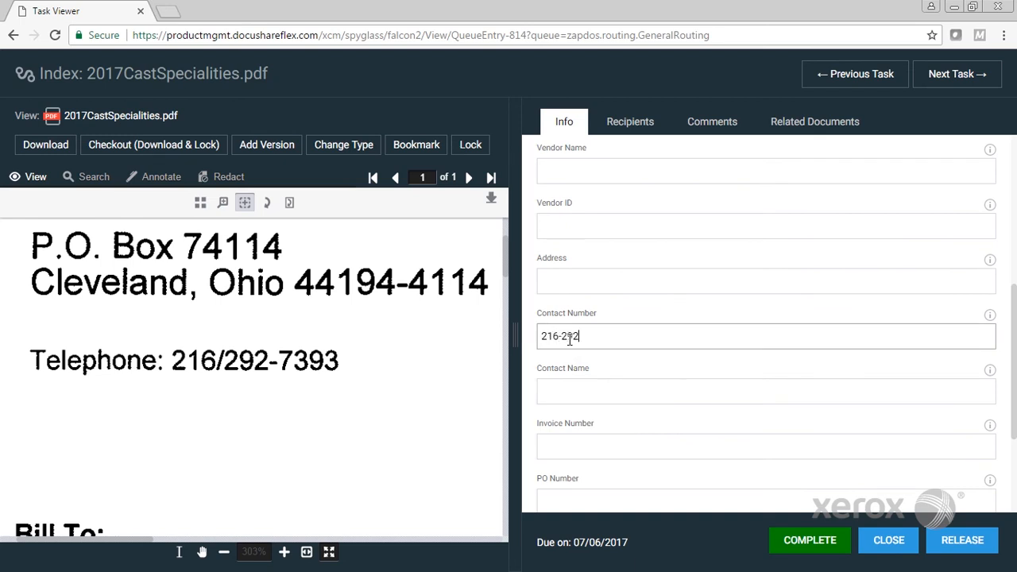
pyautogui.write('-')
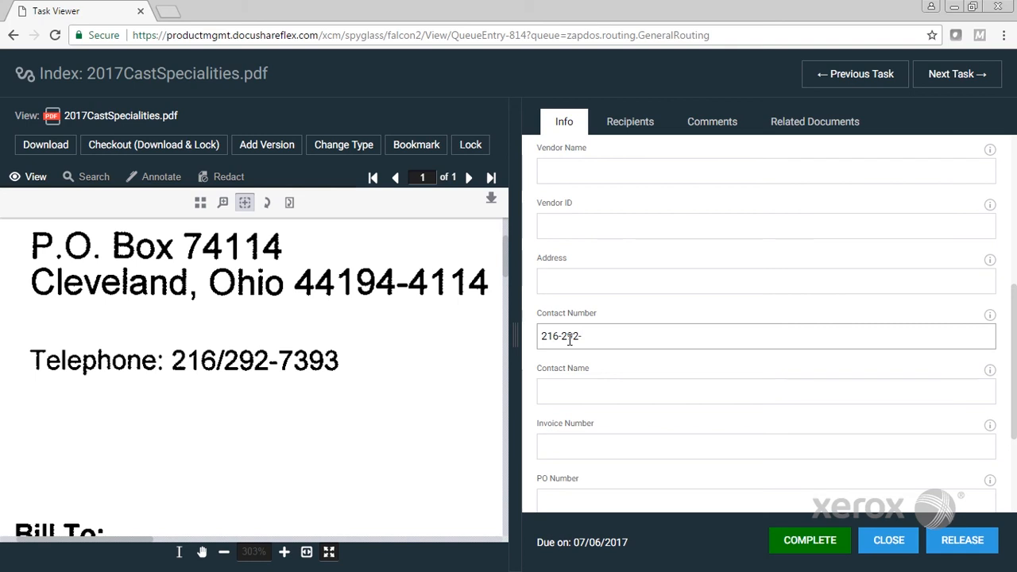
pyautogui.write('7393')
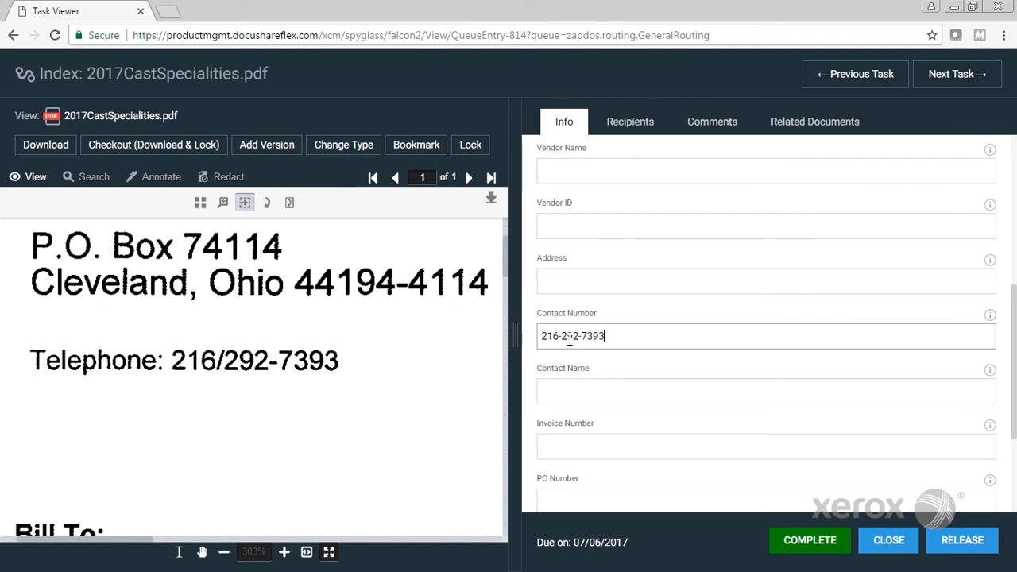